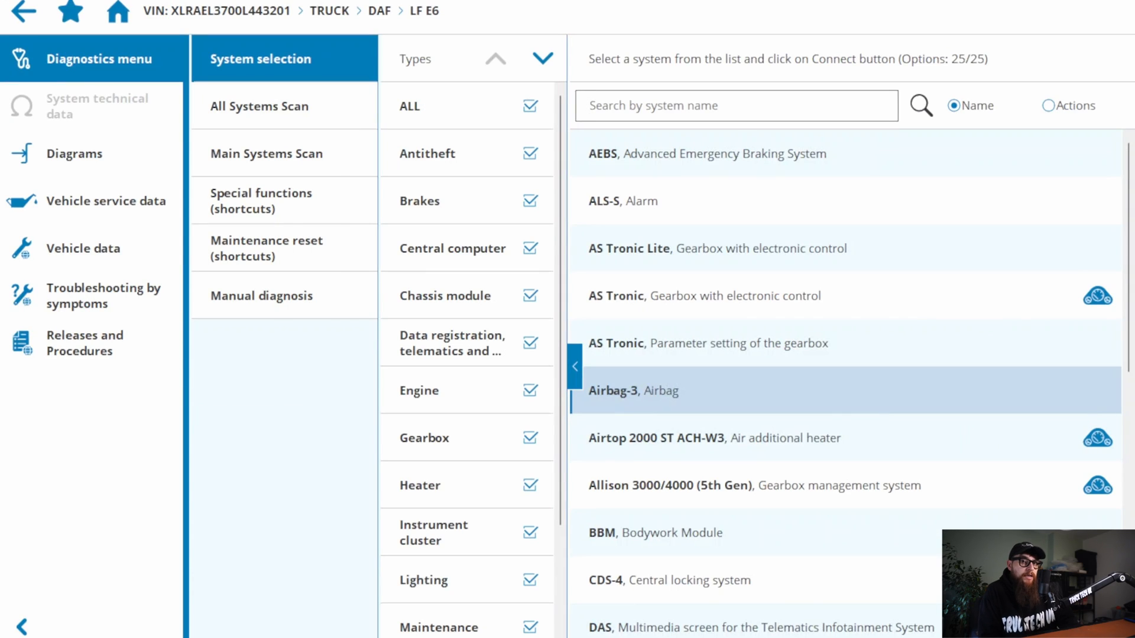
Select the ECS-DC6 + EAS Electronic Diesel Control ECU and connect to it.
{"action": "left_click", "coordinate": [723, 438]}
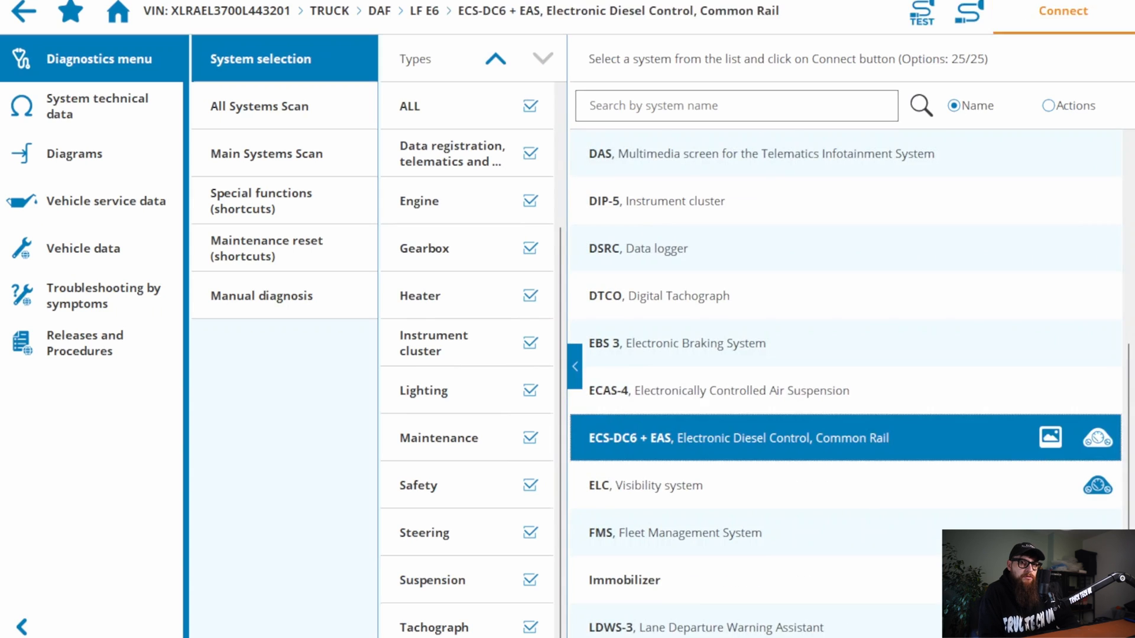
{"action": "left_click", "coordinate": [1063, 11]}
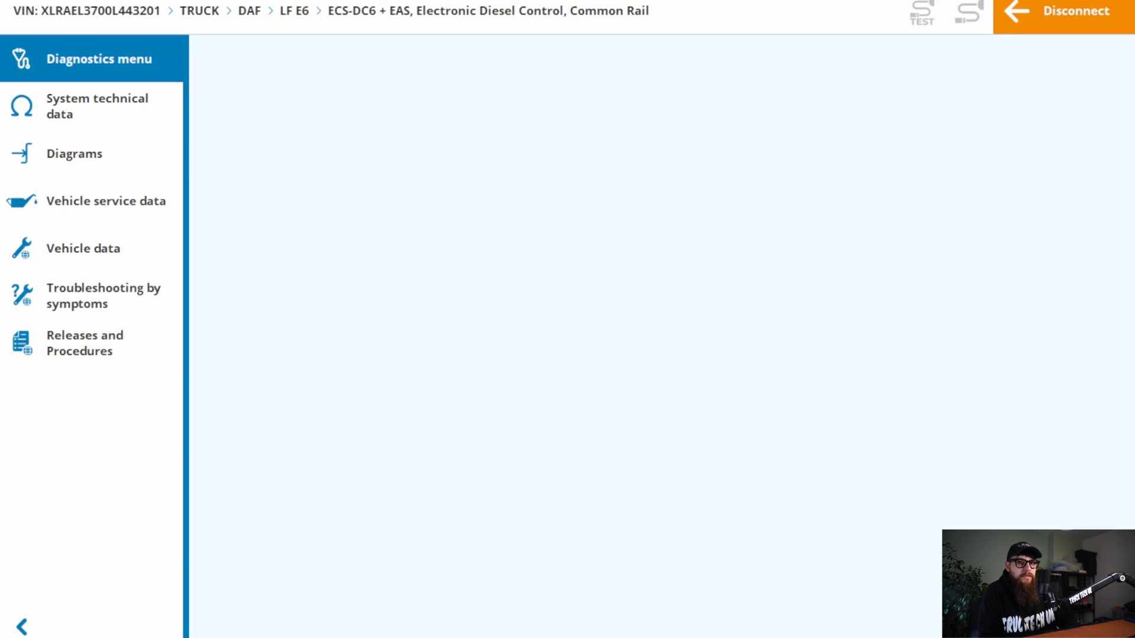
List the 15 stored fault codes and review troubleshooting for AdBlue dosing fault 3362-31.
{"action": "left_click", "coordinate": [100, 59]}
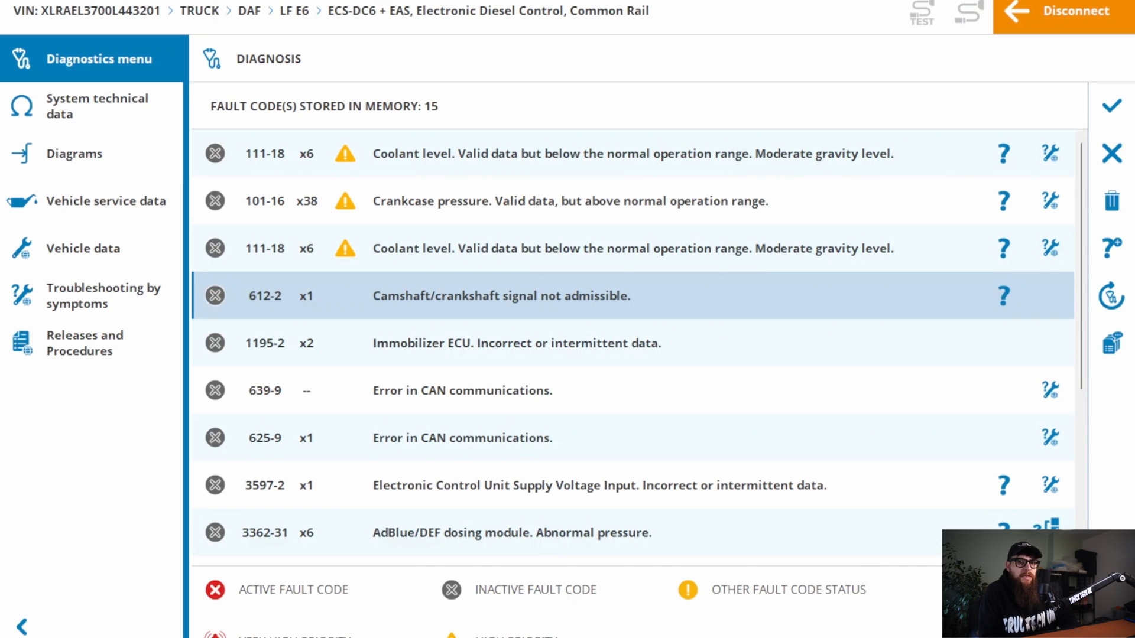
{"action": "scroll", "scroll_direction": "down", "scroll_amount": 3}
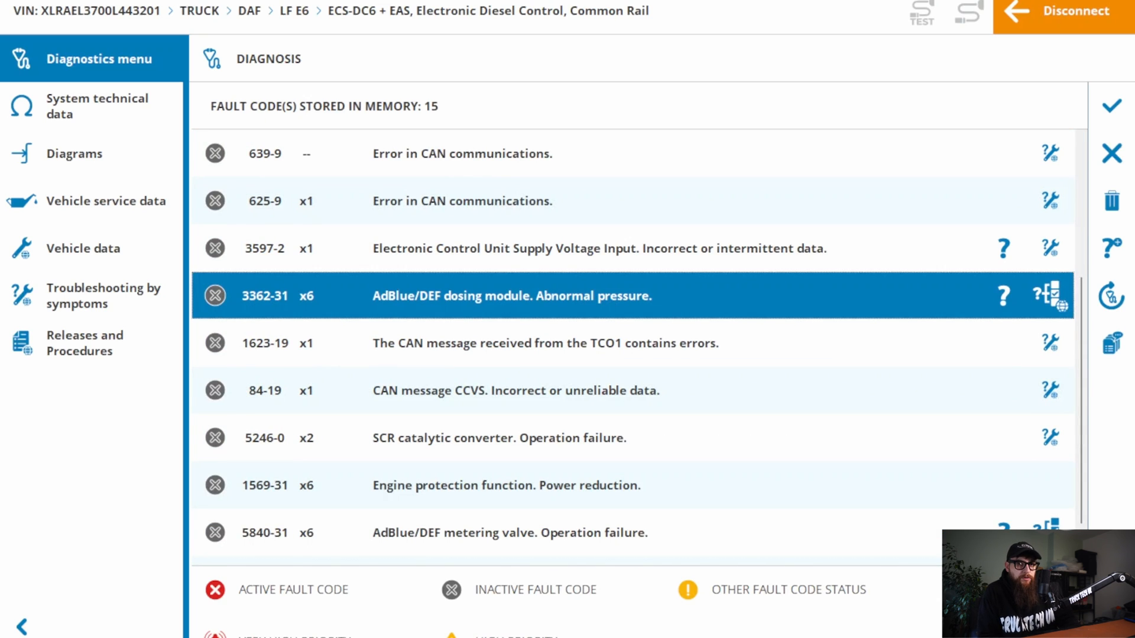
{"action": "left_click", "coordinate": [1054, 296]}
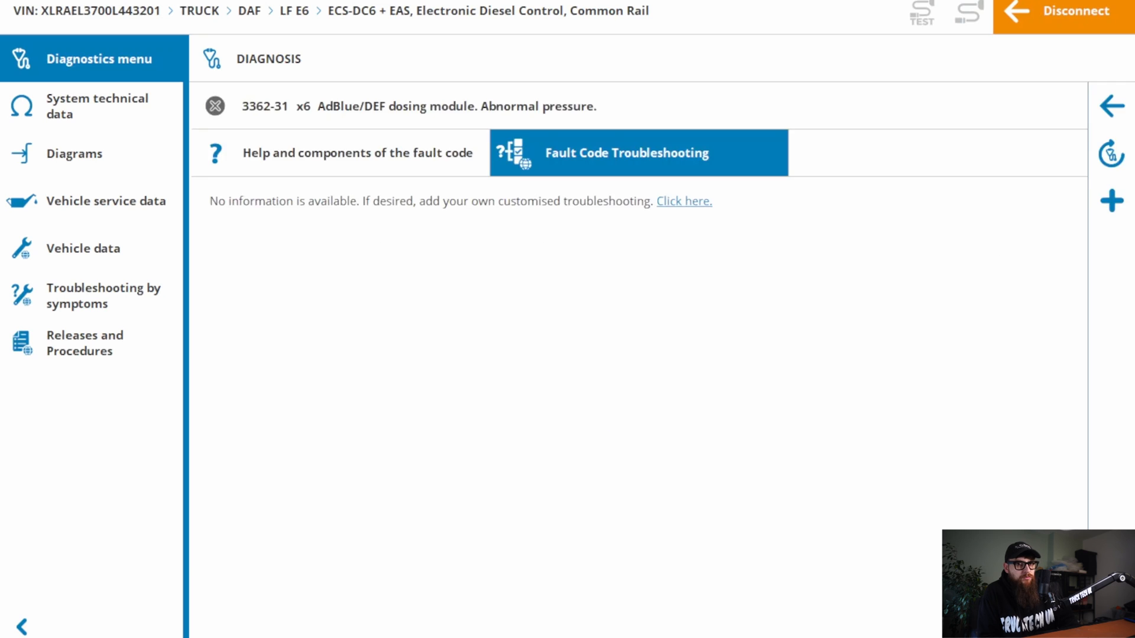
{"action": "left_click", "coordinate": [1110, 106]}
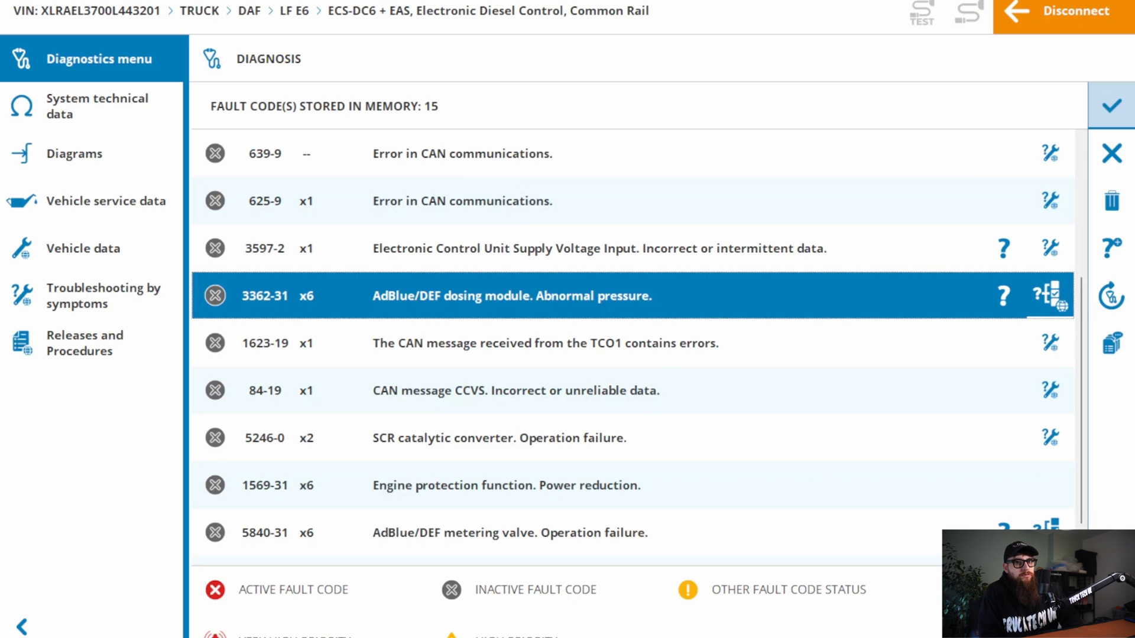
Open the AdBlue/DEF dosing system priming check and reach its three met initial conditions.
{"action": "left_click", "coordinate": [1054, 296]}
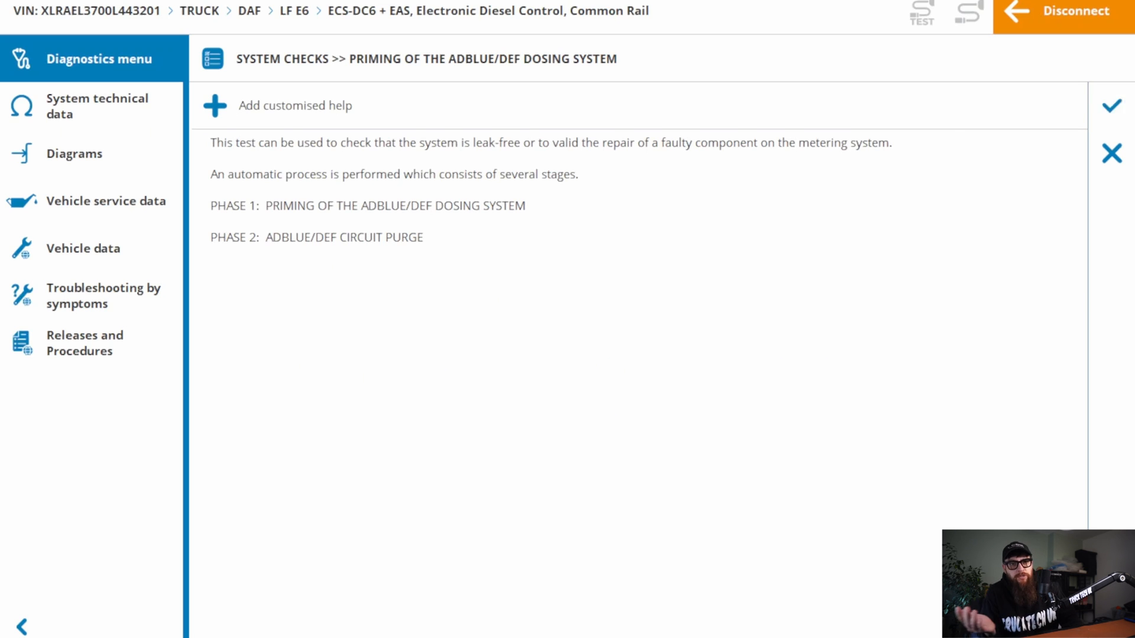
{"action": "left_click", "coordinate": [1112, 106]}
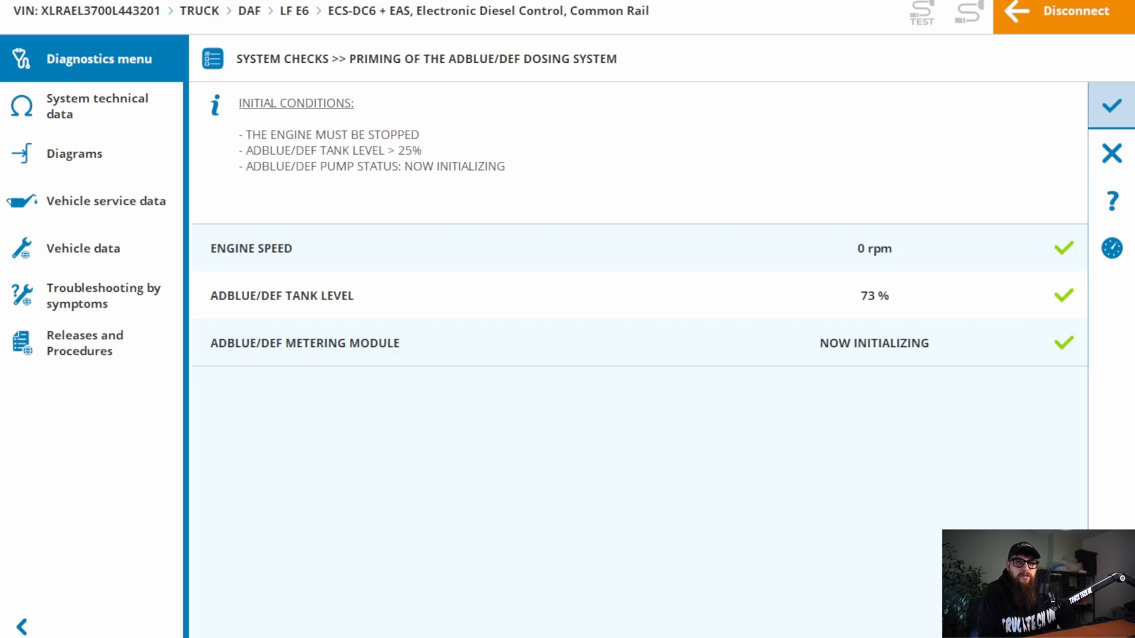
{"action": "left_click", "coordinate": [1112, 105]}
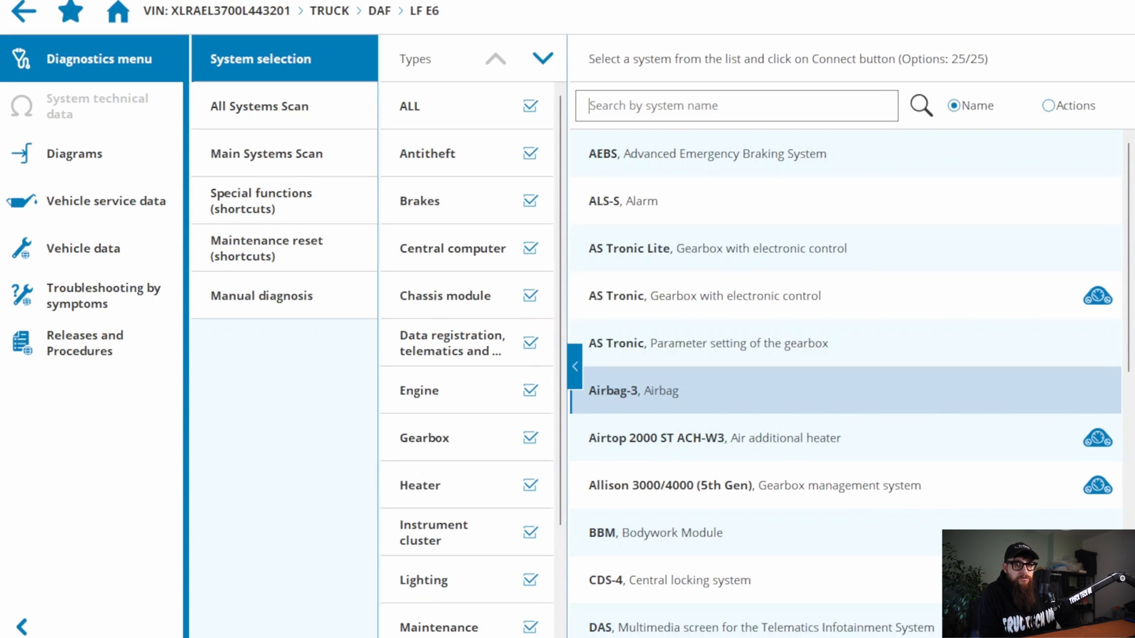
Reconnect to ECS-DC6 + EAS and expand the AdBlue/DEF Metering Module system checks.
{"action": "scroll", "scroll_direction": "down", "scroll_amount": 3}
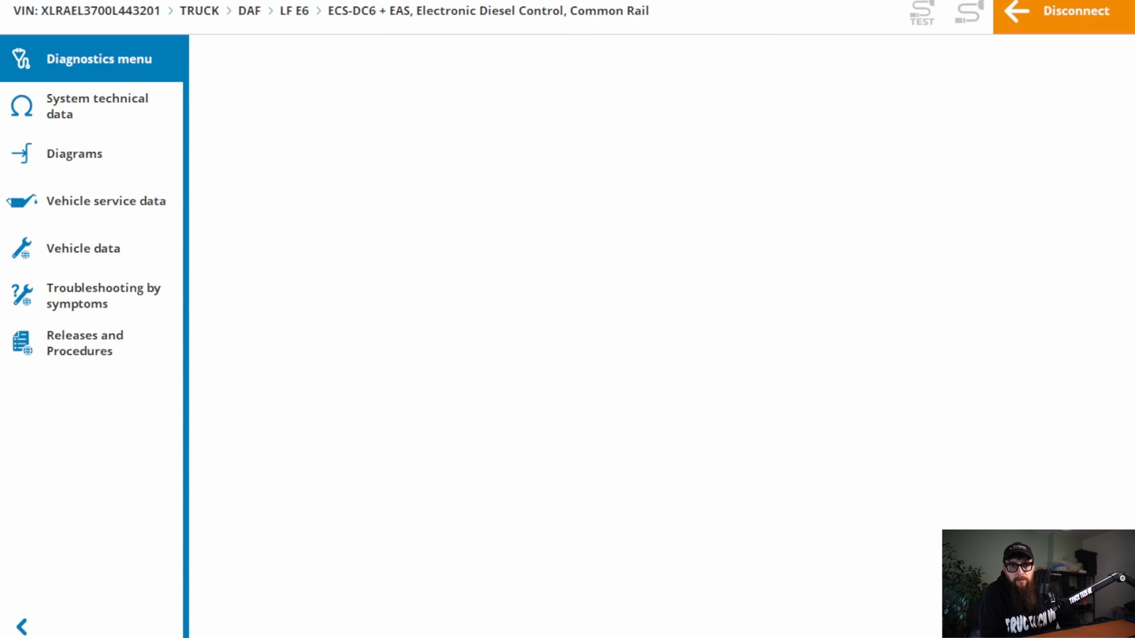
{"action": "left_click", "coordinate": [100, 59]}
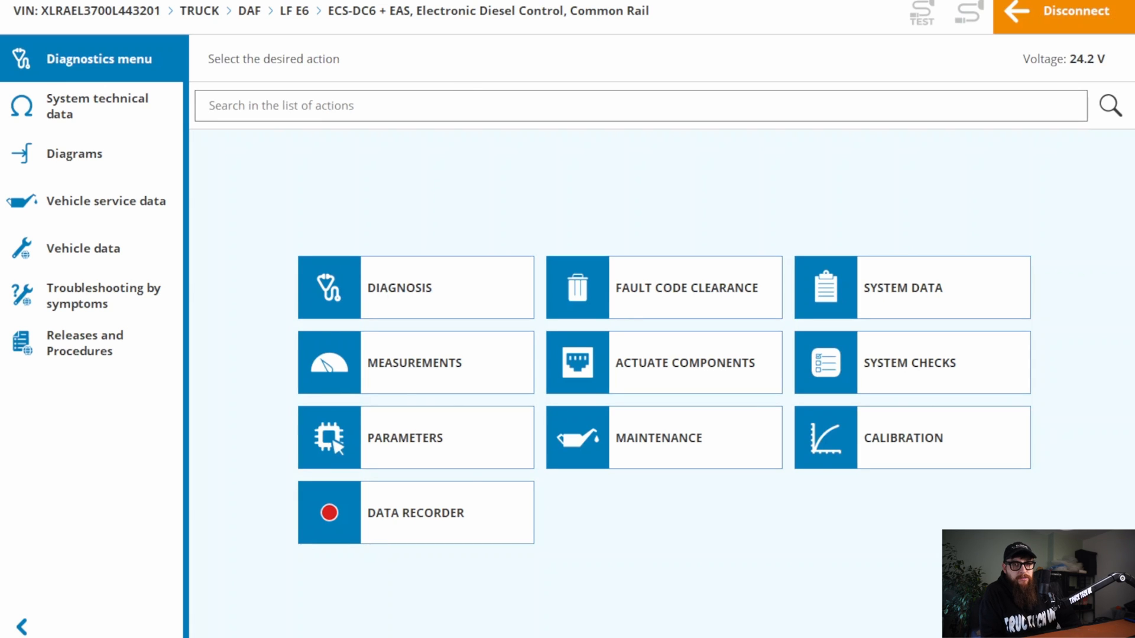
{"action": "left_click", "coordinate": [912, 363]}
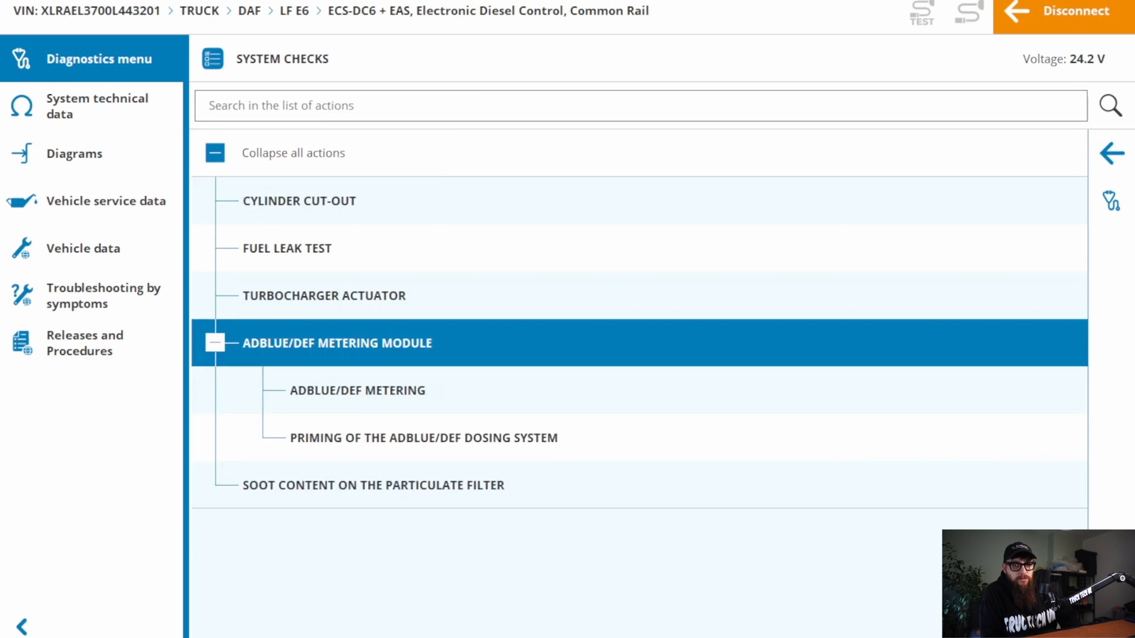
Run the AdBlue/DEF priming to completion, then verify Diagnosis shows no stored fault codes.
{"action": "left_click", "coordinate": [424, 437]}
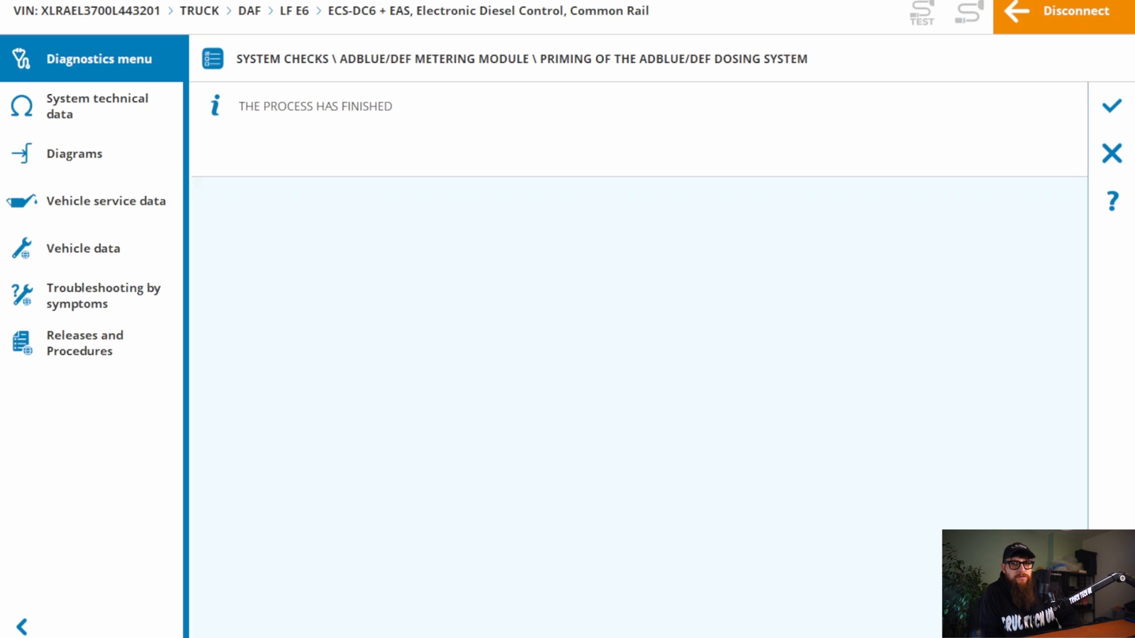
{"action": "left_click", "coordinate": [1112, 106]}
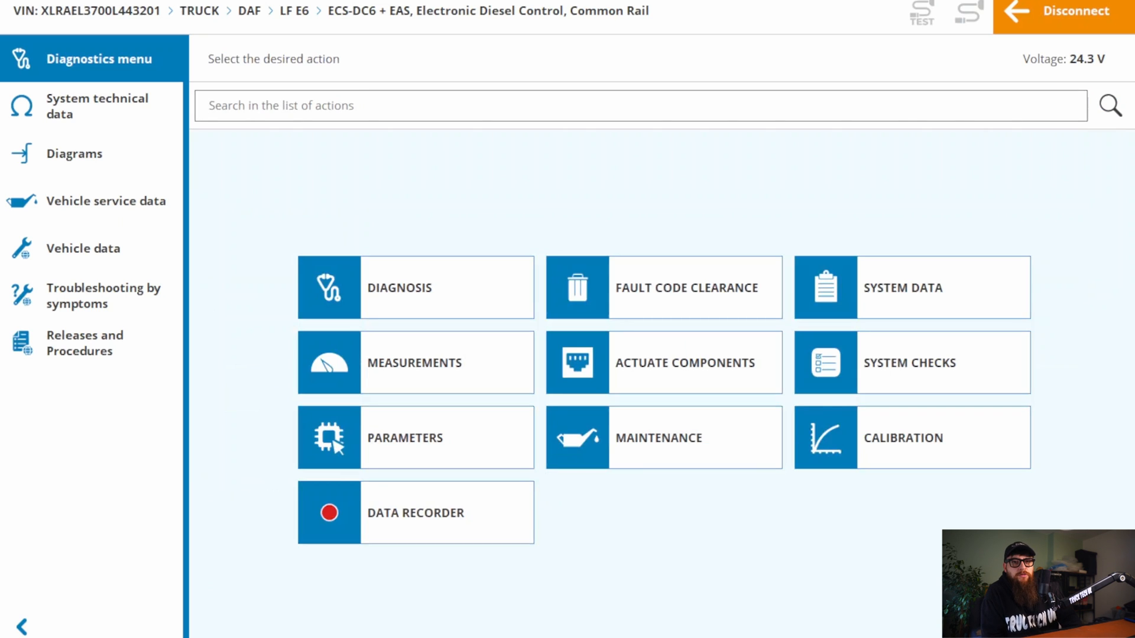
{"action": "left_click", "coordinate": [415, 287]}
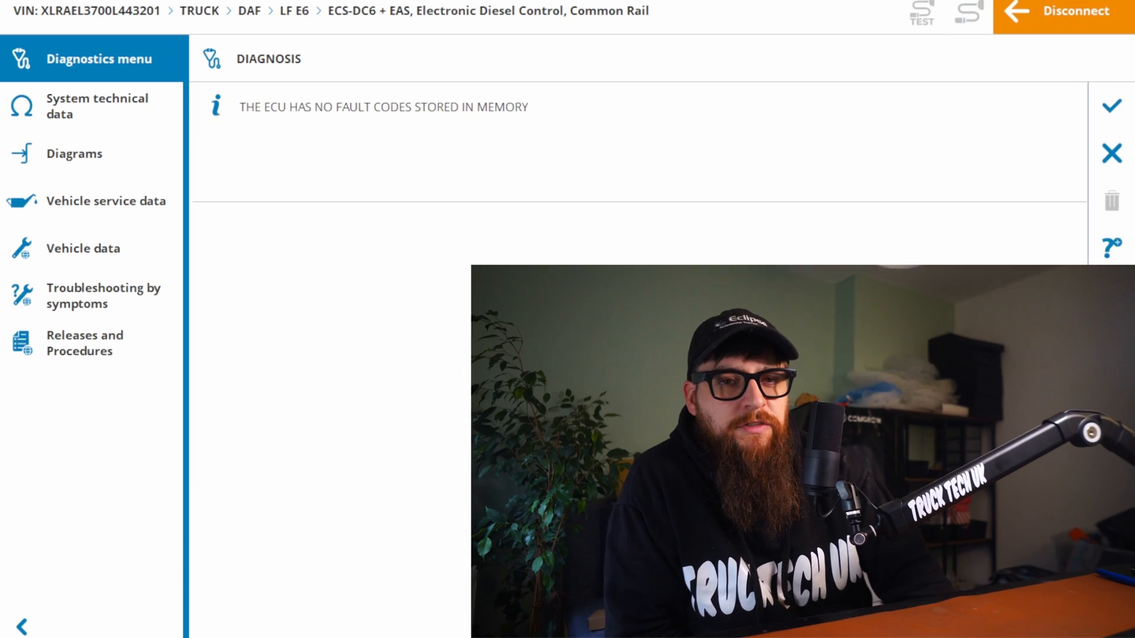